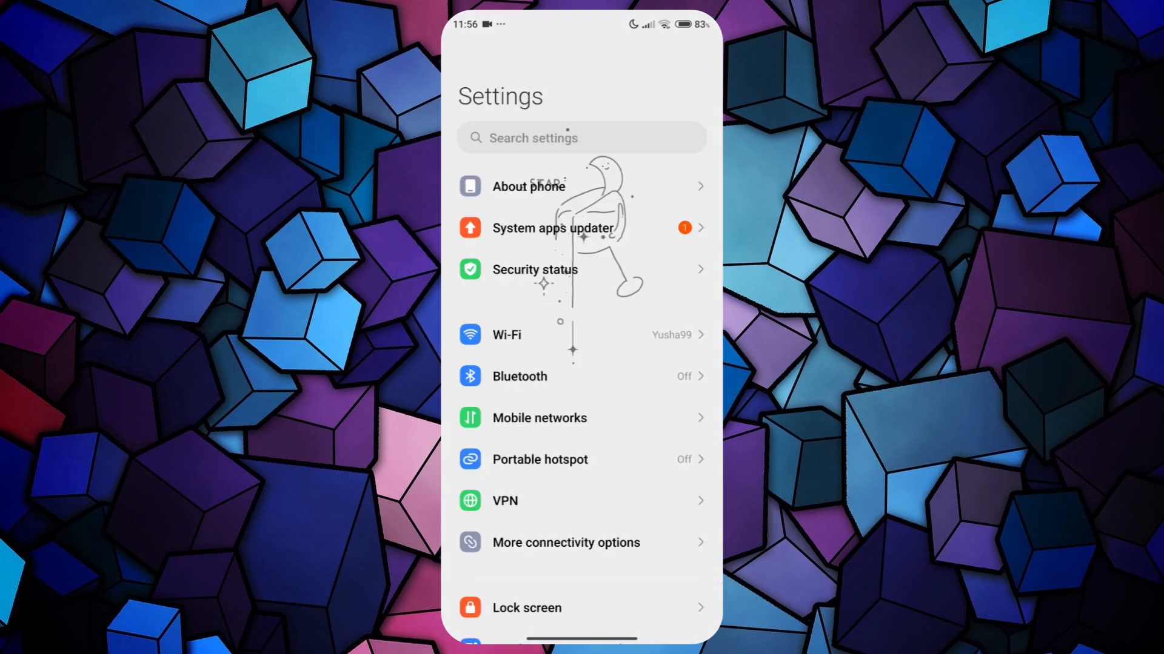
Go through Apps and Manage apps and scroll the list to ReVanced Extended.
scroll(down, 3)
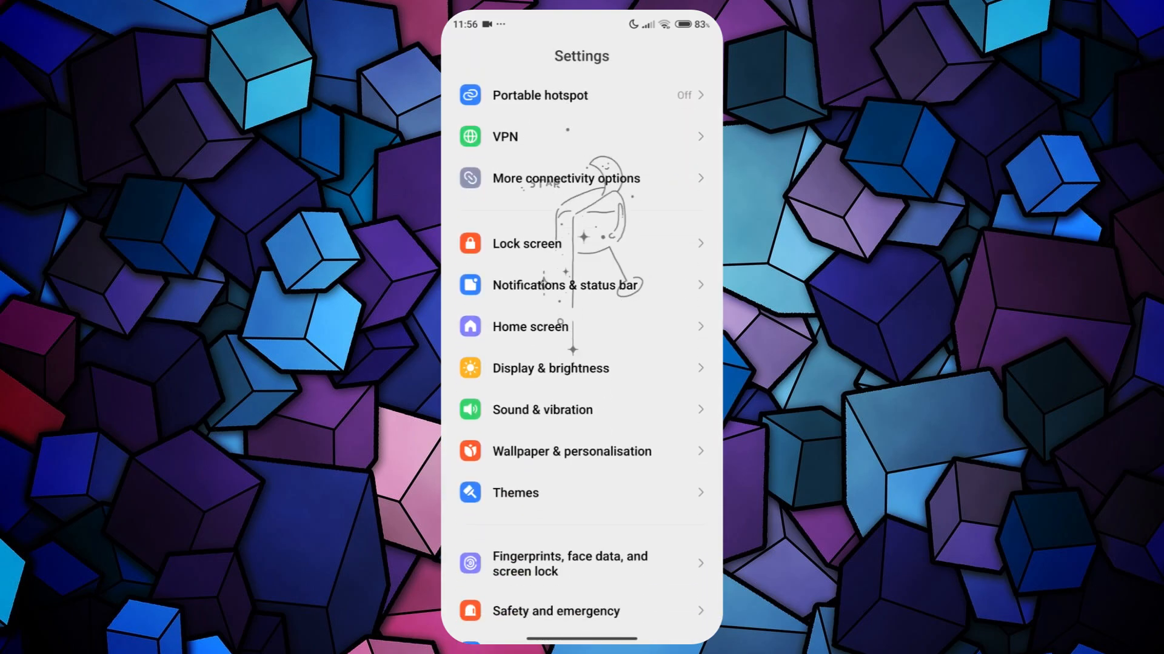
scroll(down, 3)
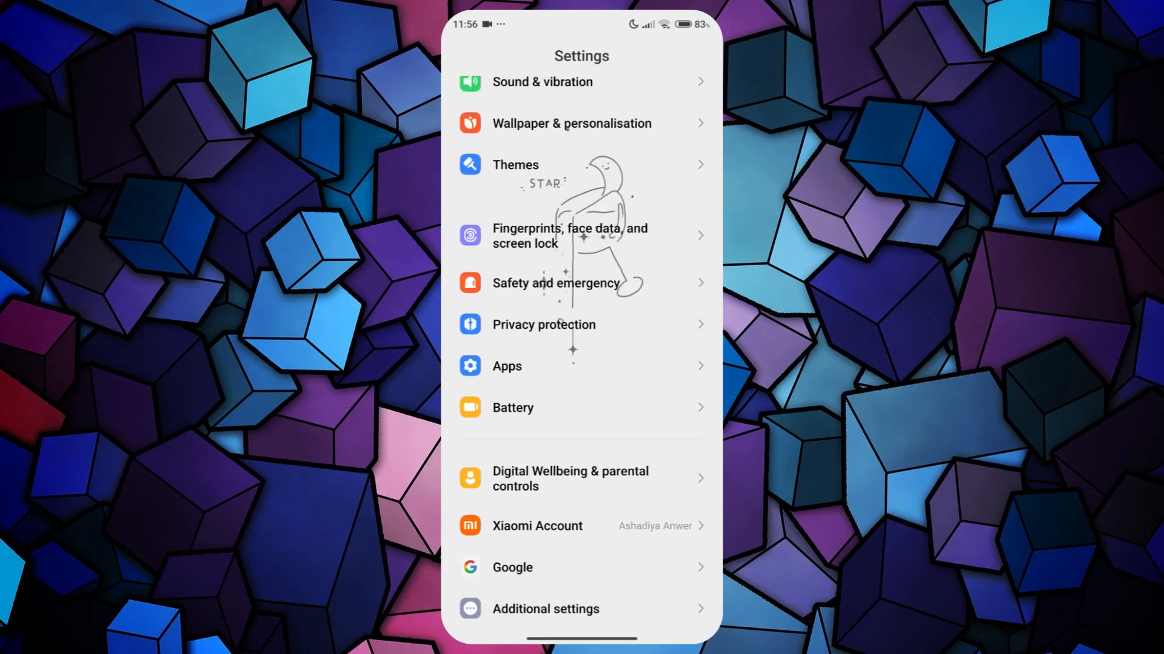
click(506, 366)
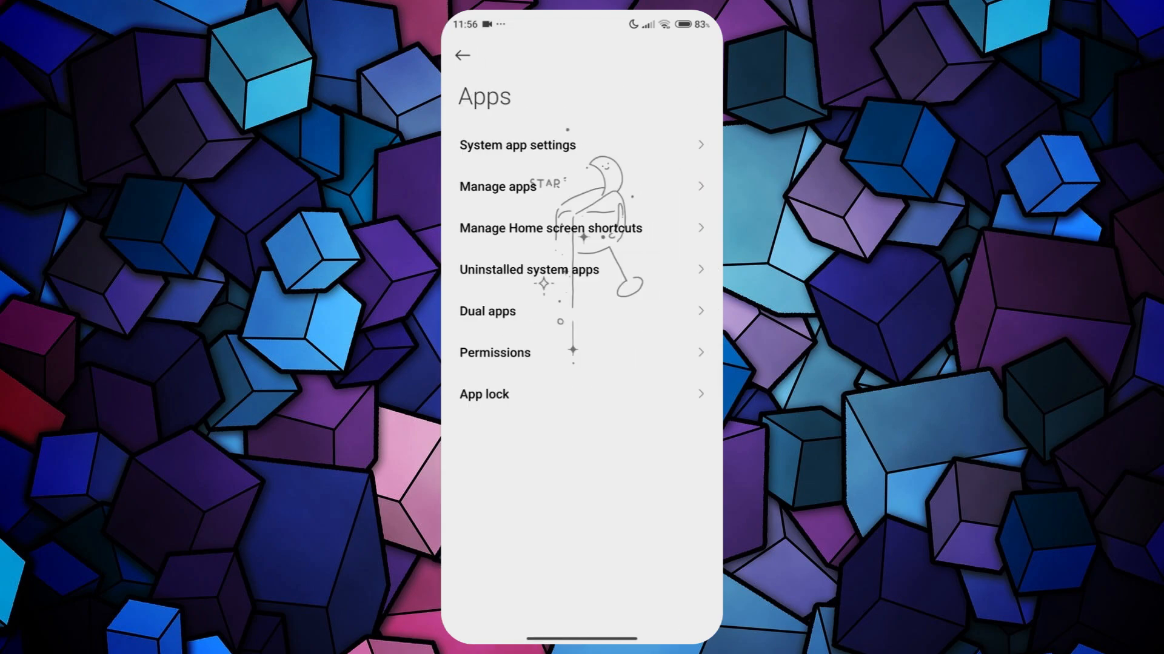
click(499, 186)
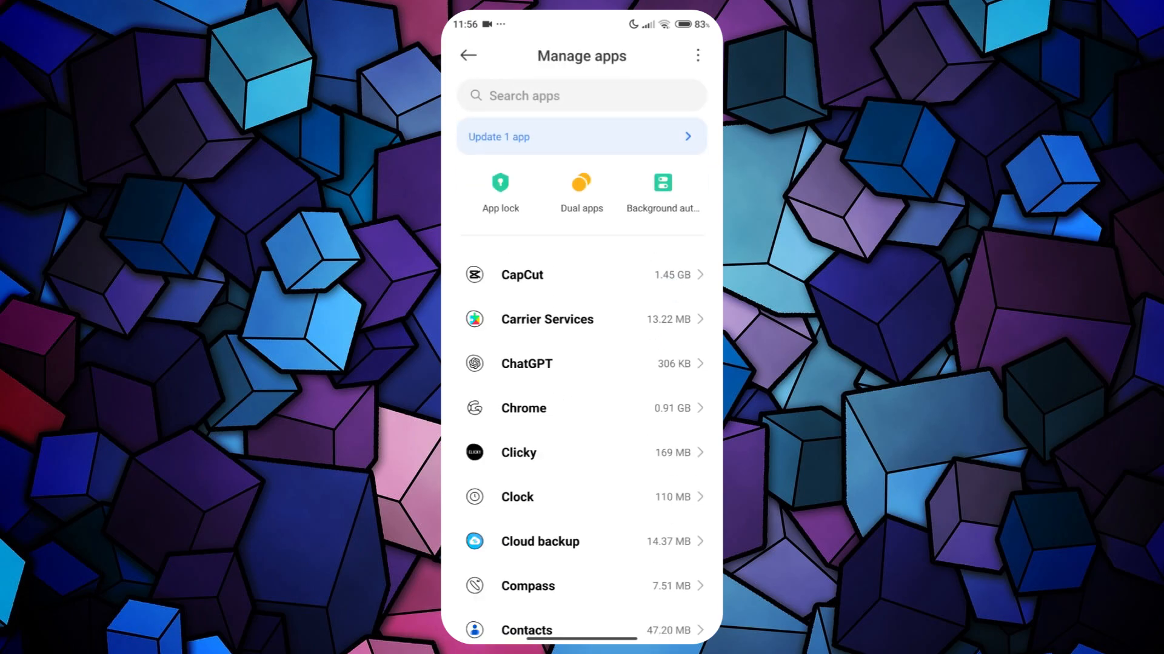
scroll(down, 3)
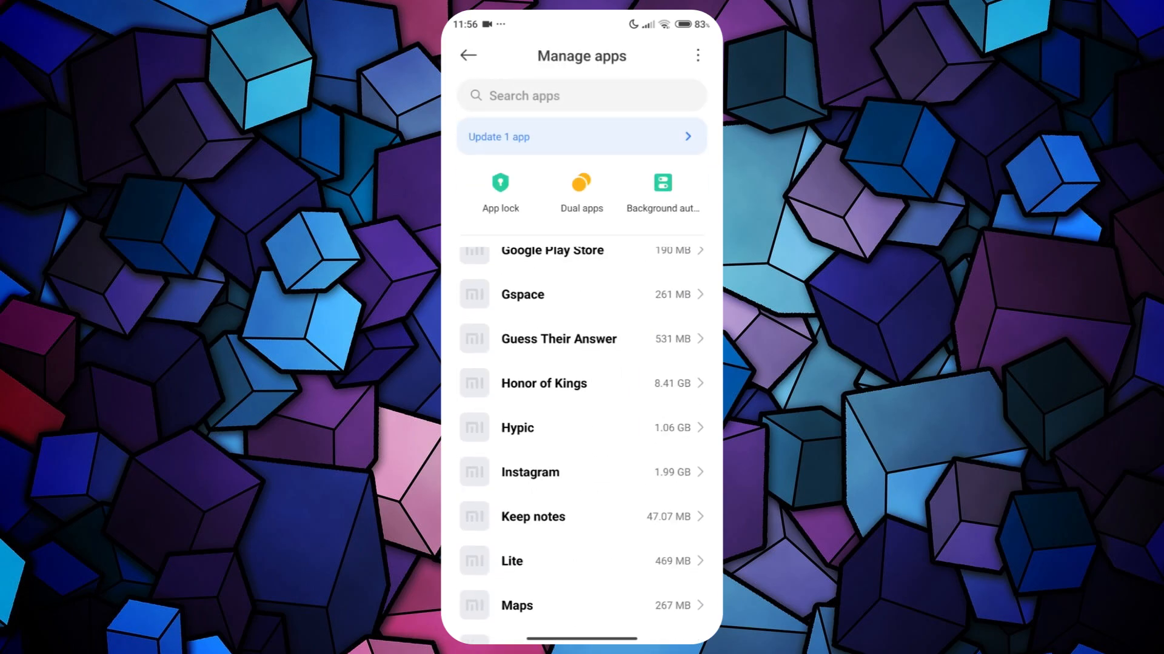
scroll(down, 3)
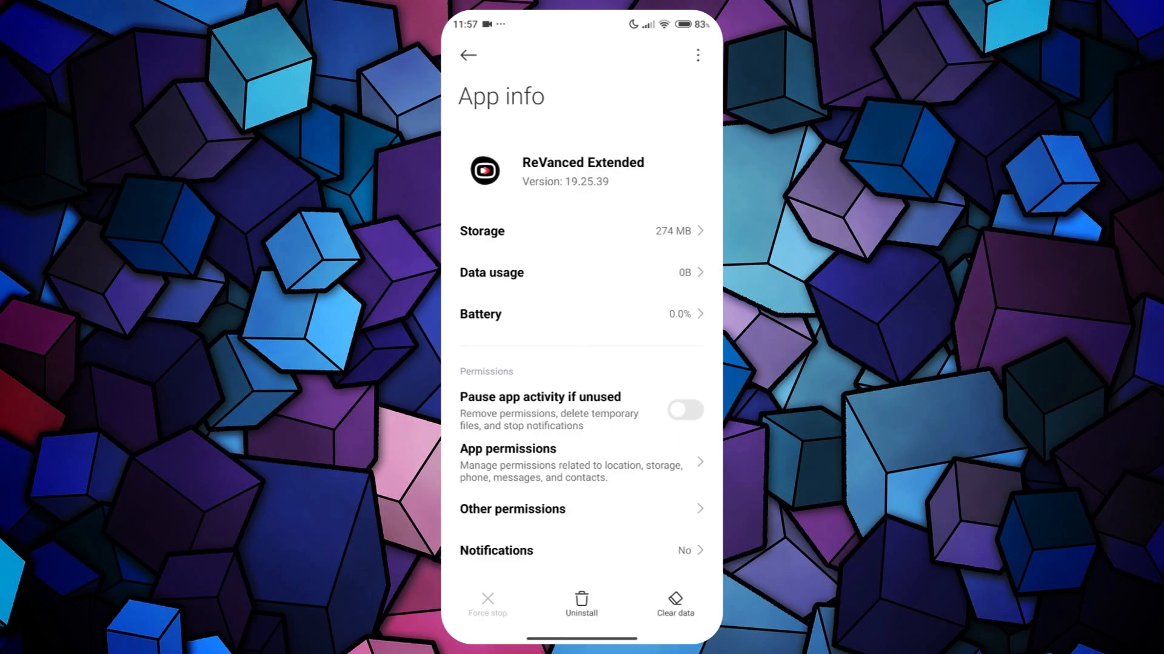
Enable 'Pause app activity if unused' for ReVanced Extended and force-stop it.
click(685, 411)
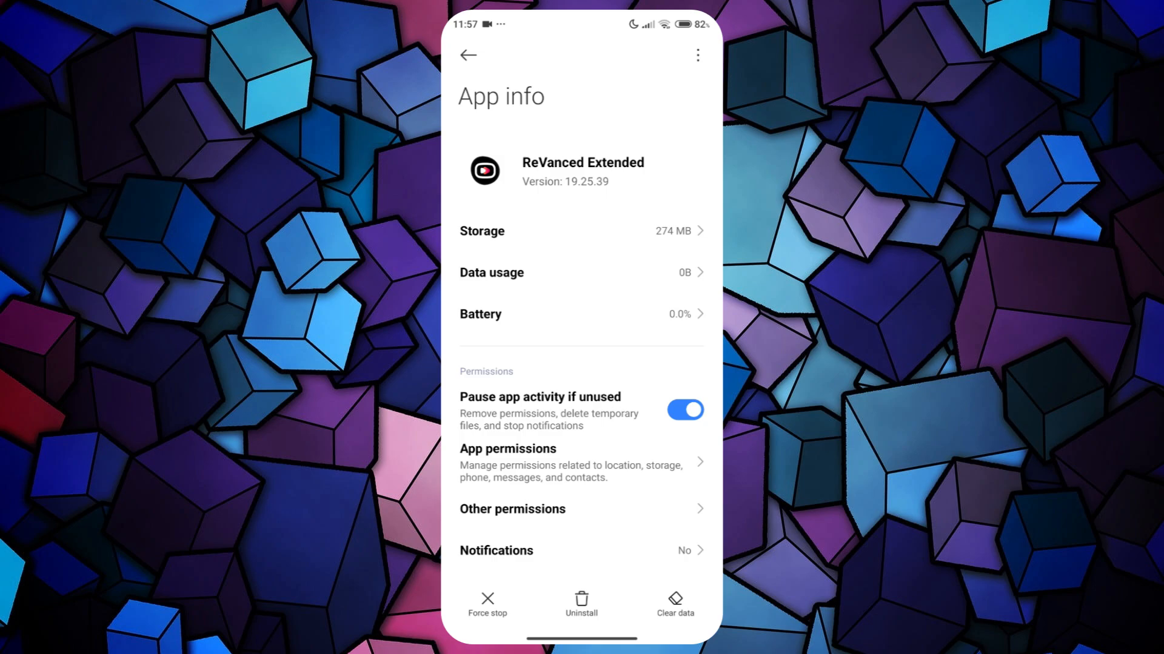
click(486, 601)
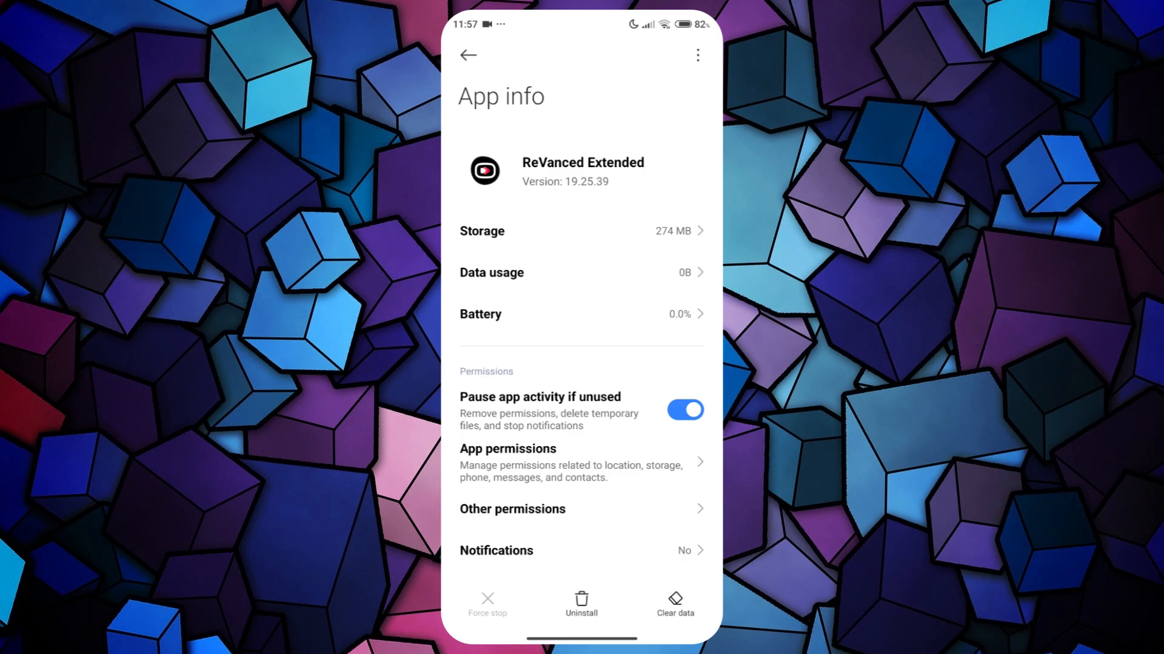
Delete all of ReVanced Extended's data with OK, then leave its app info page.
click(671, 605)
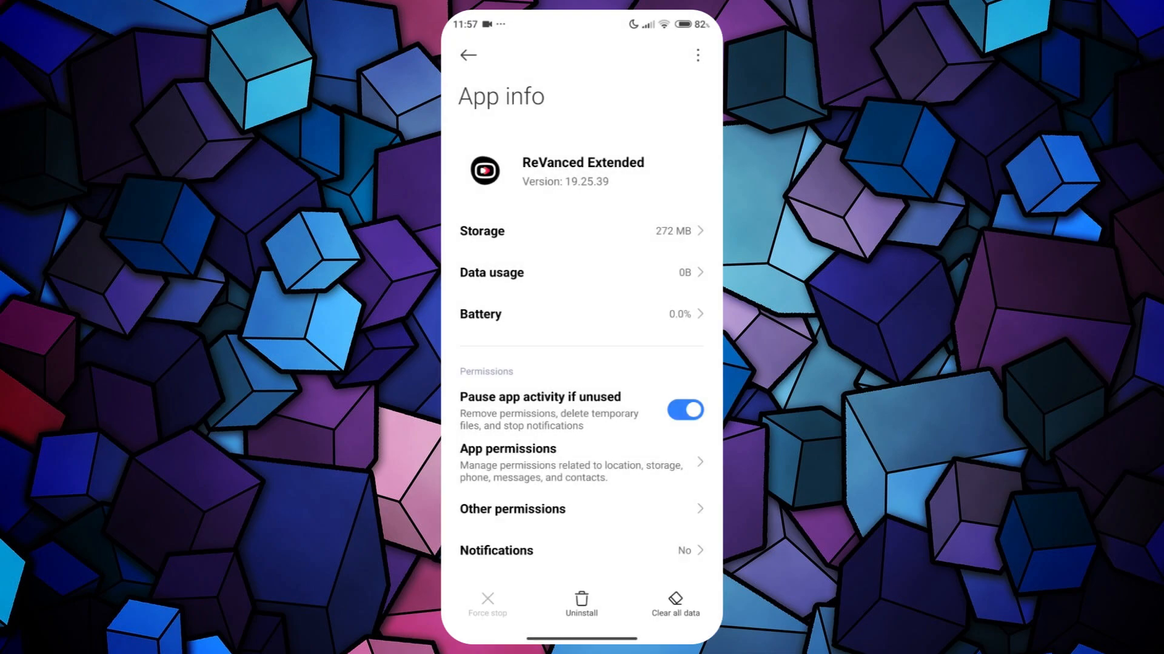
click(670, 606)
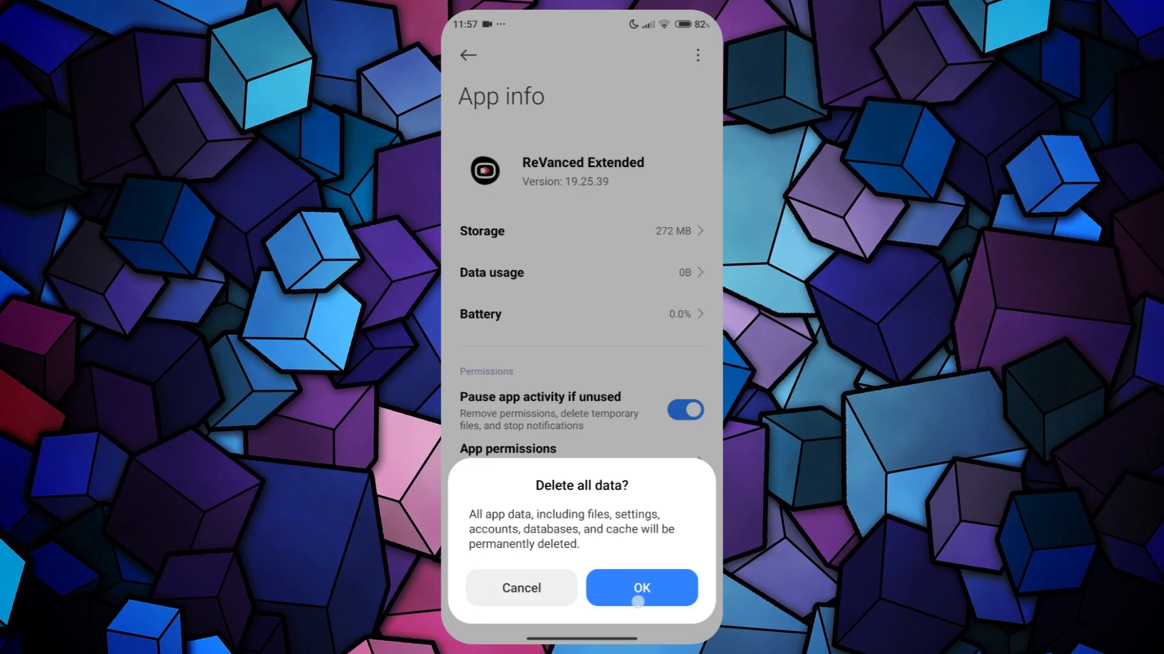
click(642, 587)
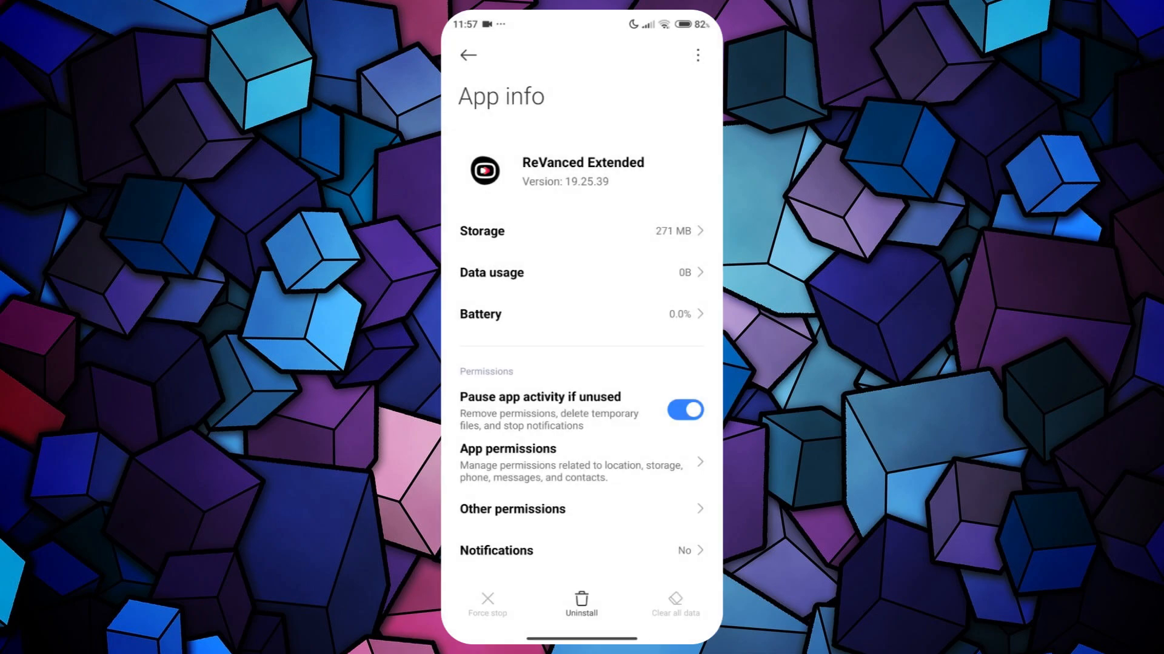
click(468, 55)
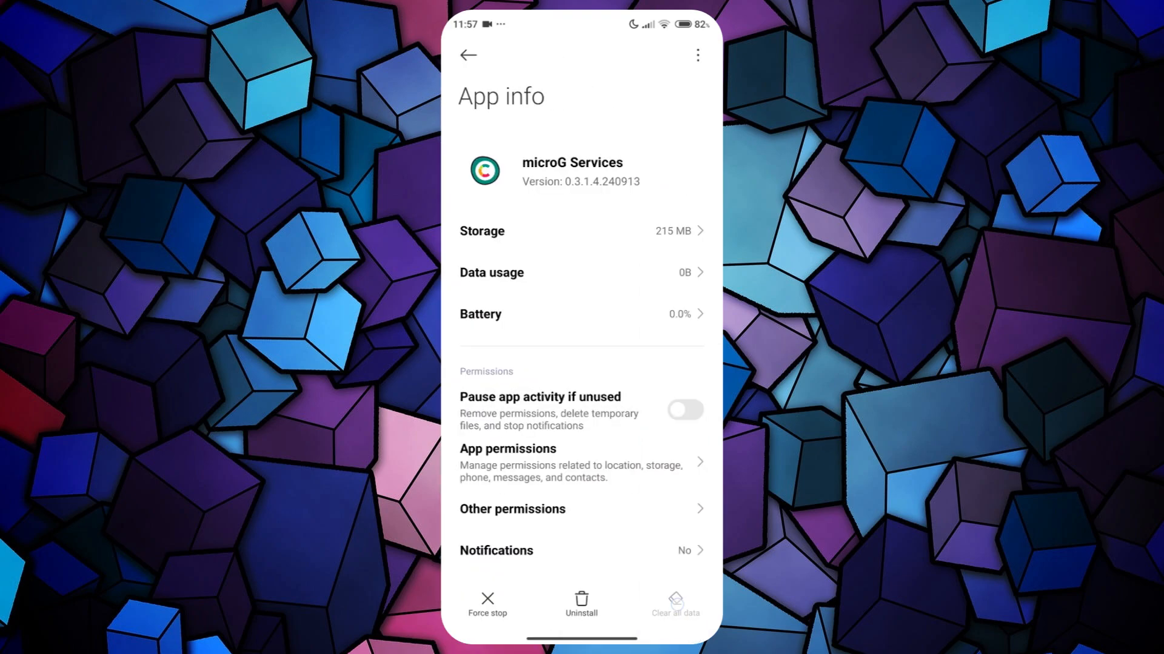
Choose Clear all data for microG Services and confirm with OK.
click(674, 608)
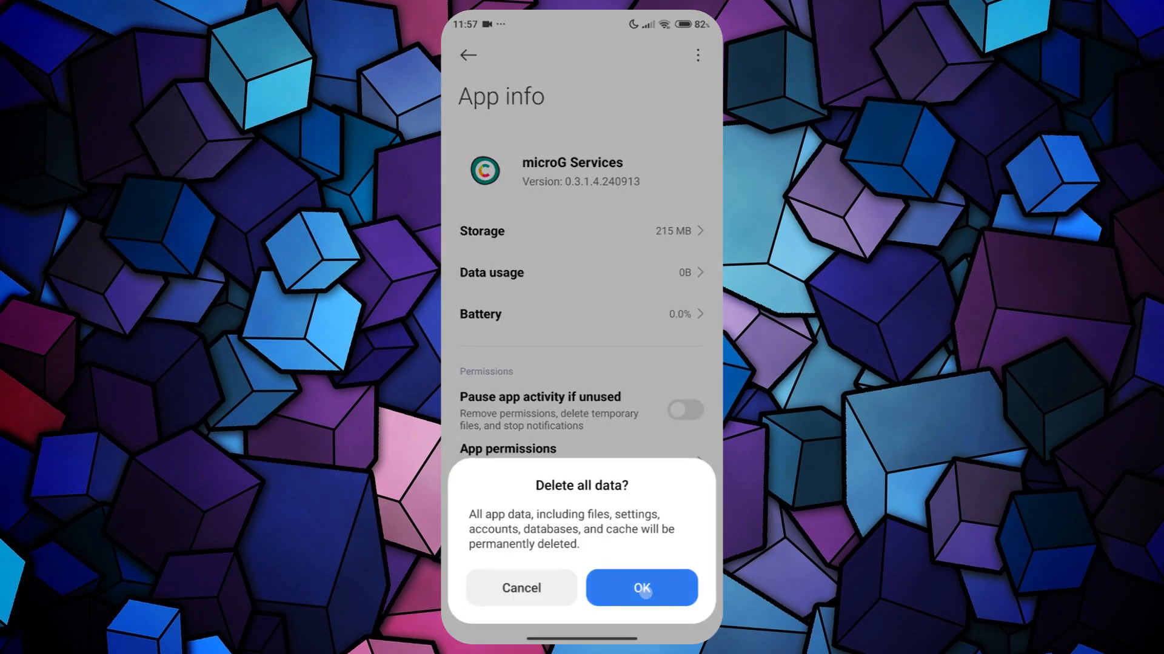
click(641, 588)
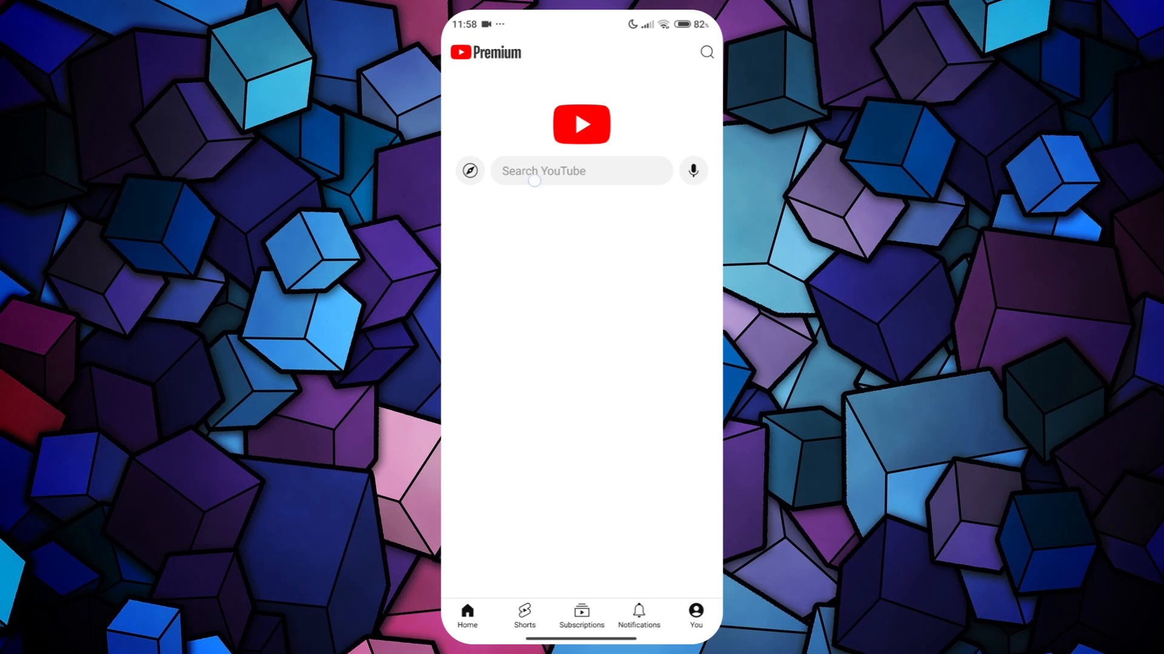
Search ReVanced Extended for 'ncs' to list NoCopyrightSounds videos.
text(g)
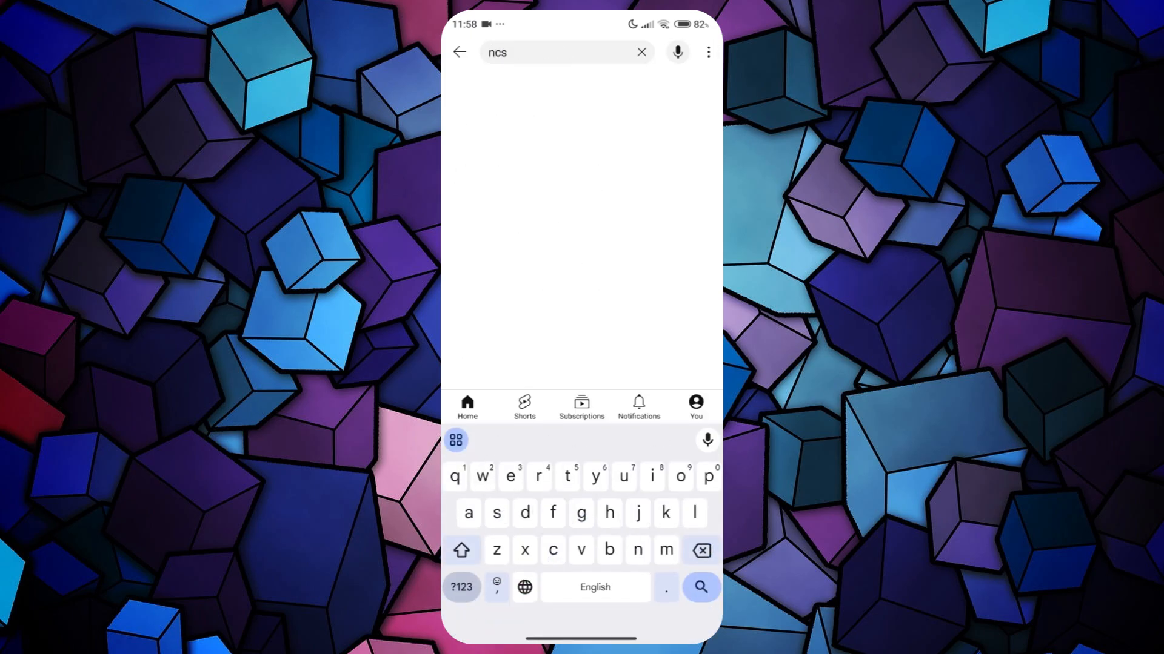
click(700, 587)
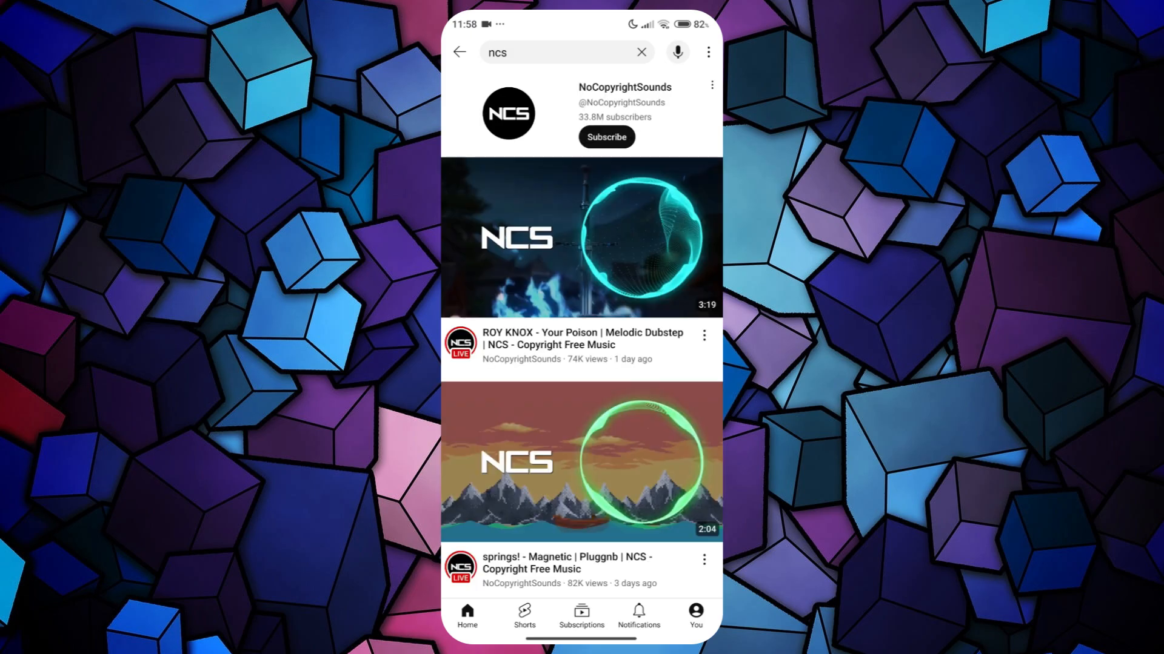